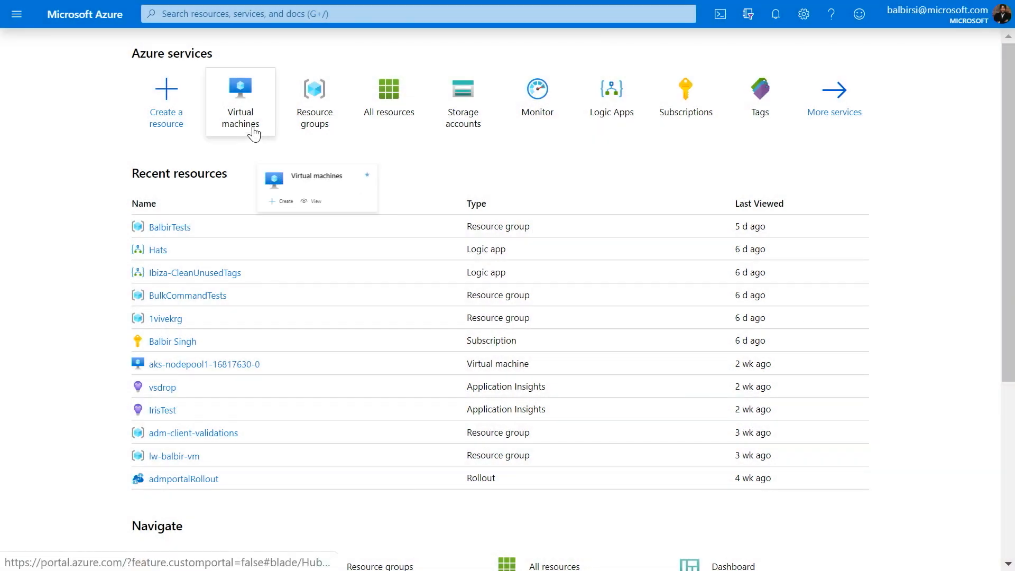
{"action": "mouse_move", "coordinate": [240, 97]}
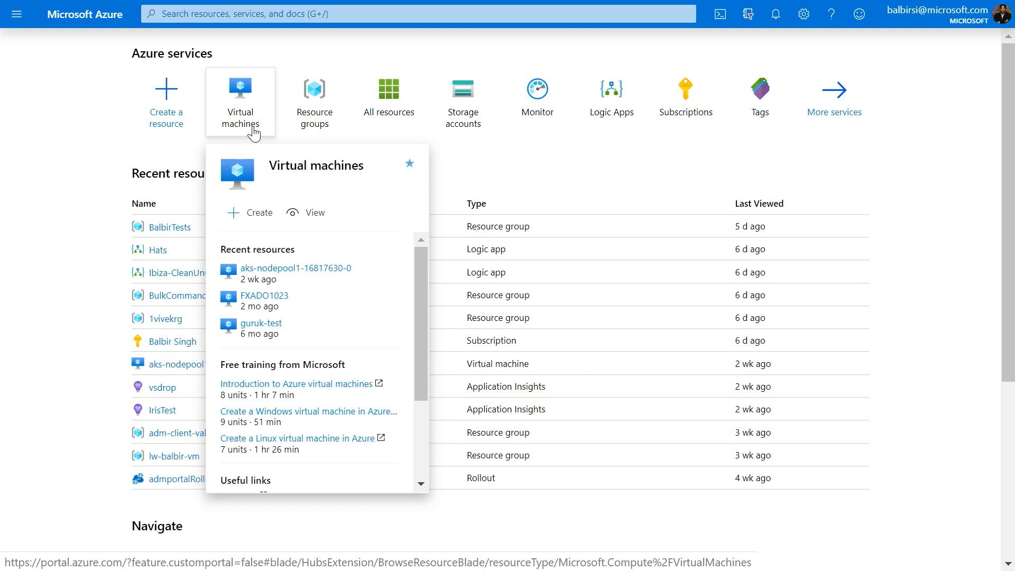
{"action": "mouse_move", "coordinate": [341, 227]}
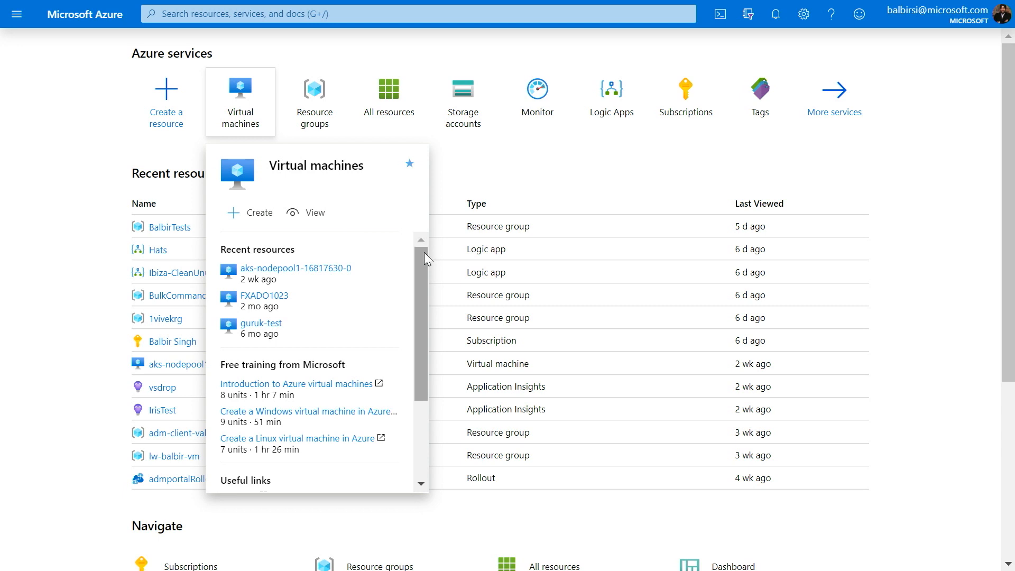
Reveal the Virtual machines card's Useful links and Free offerings, then dismiss the card
{"action": "scroll", "scroll_direction": "down", "scroll_amount": 3}
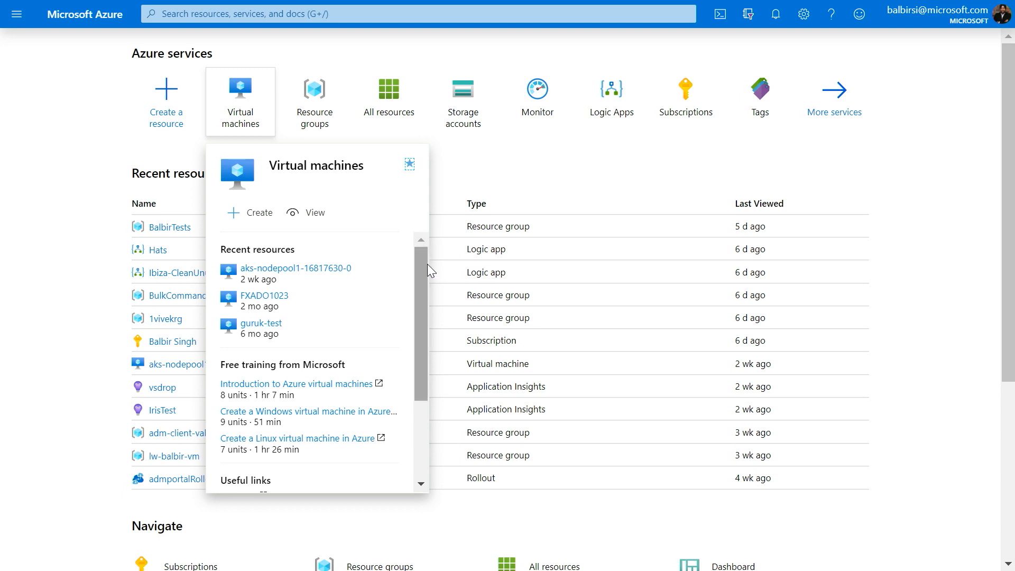
{"action": "scroll", "scroll_direction": "down", "scroll_amount": 3}
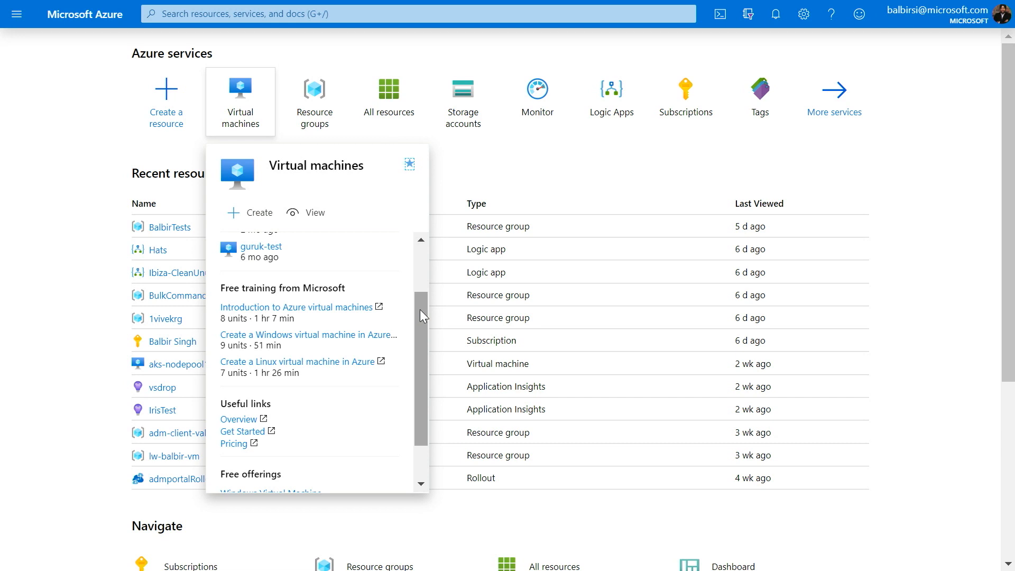
{"action": "scroll", "scroll_direction": "down", "scroll_amount": 3}
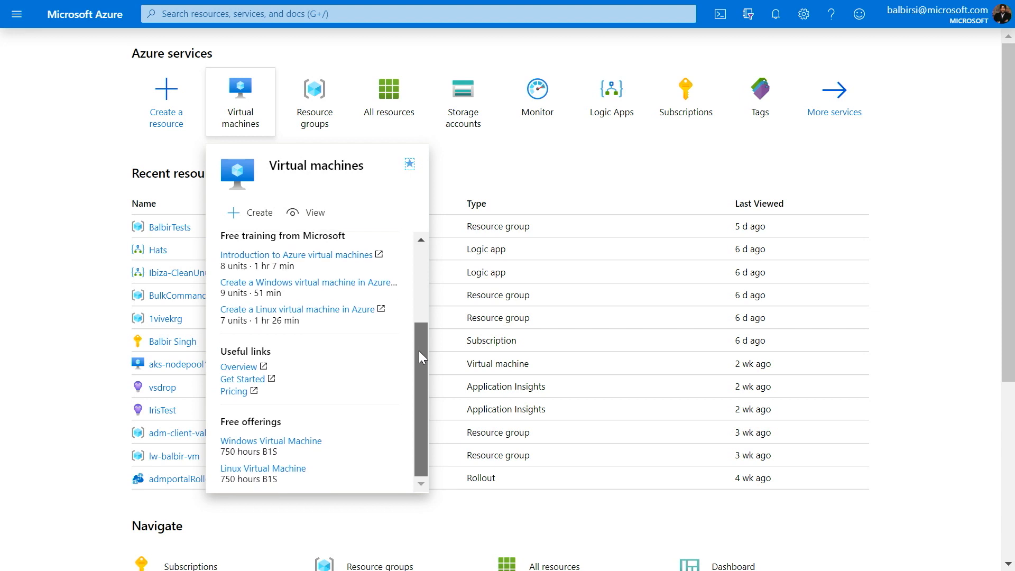
{"action": "mouse_move", "coordinate": [435, 417]}
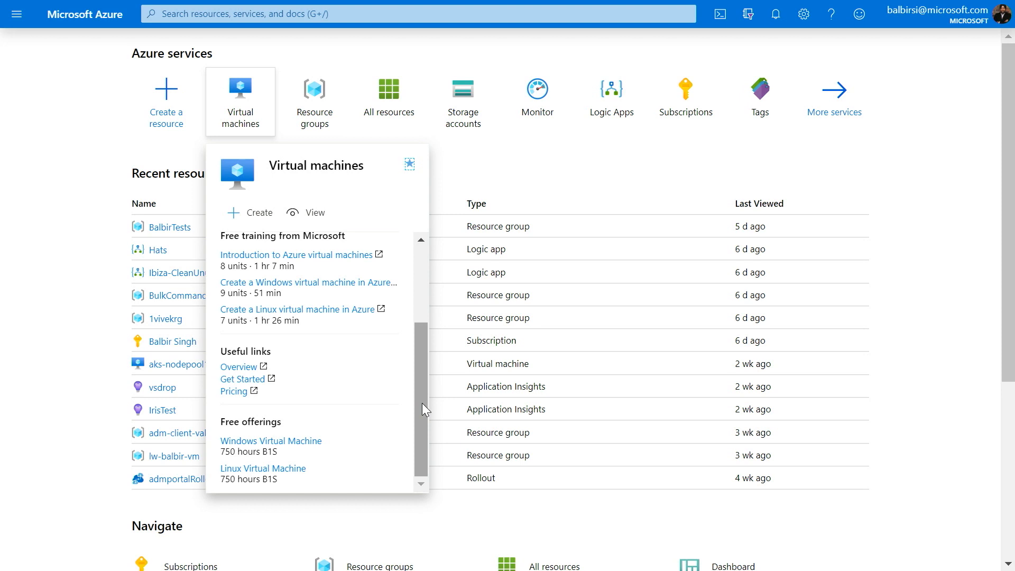
{"action": "left_click", "coordinate": [409, 162]}
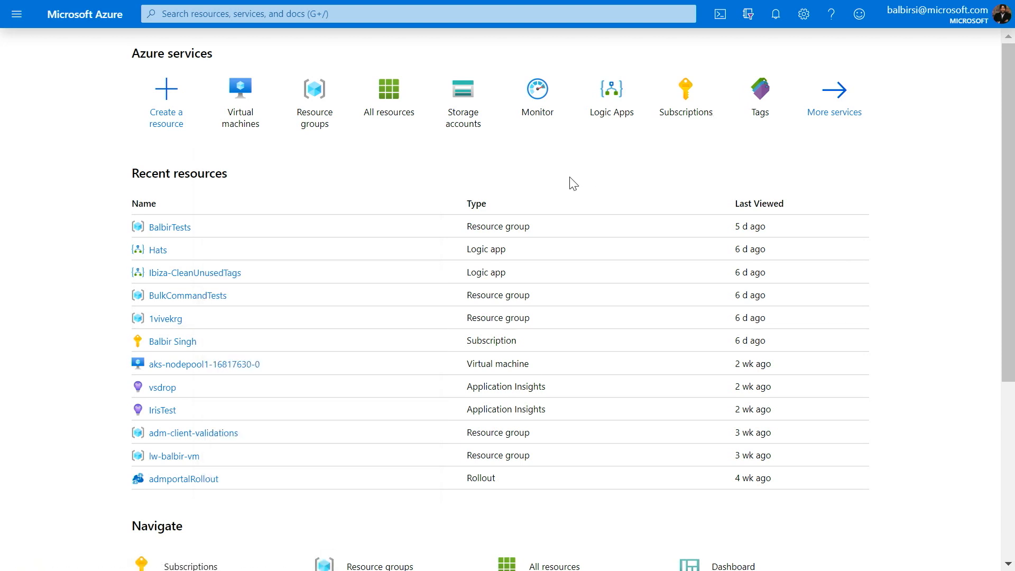
{"action": "mouse_move", "coordinate": [494, 191]}
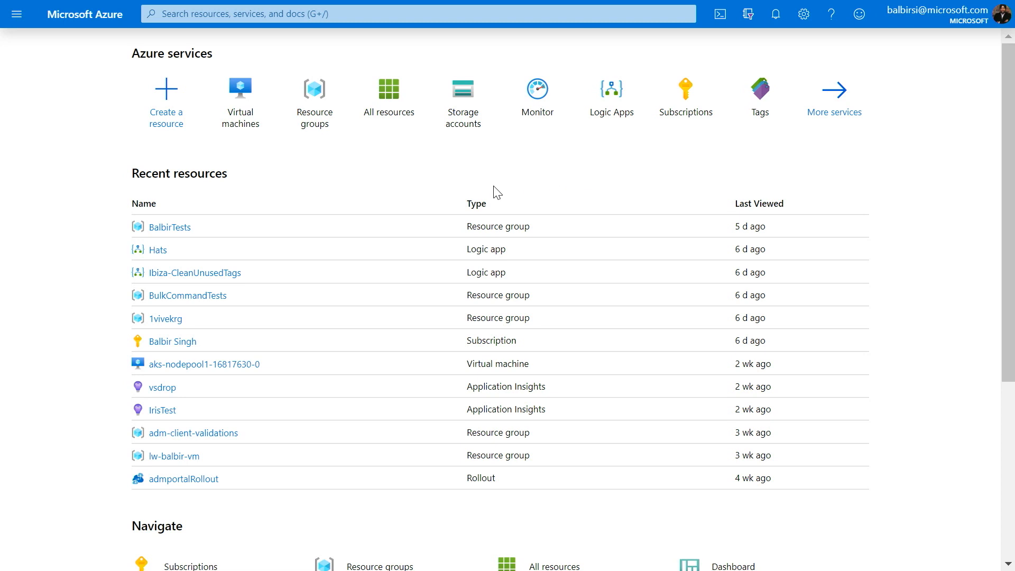
{"action": "mouse_move", "coordinate": [314, 100]}
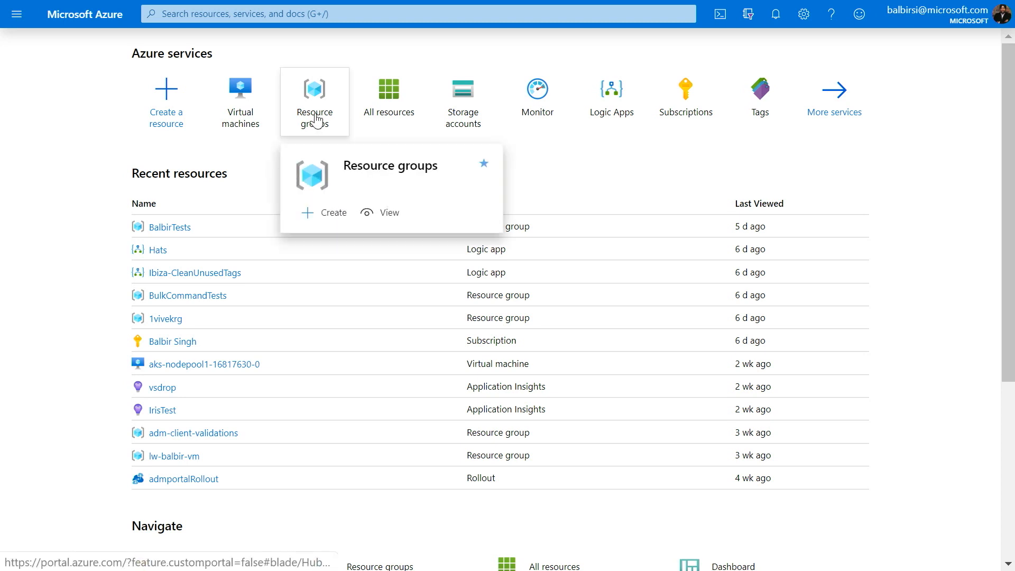
{"action": "mouse_move", "coordinate": [315, 101]}
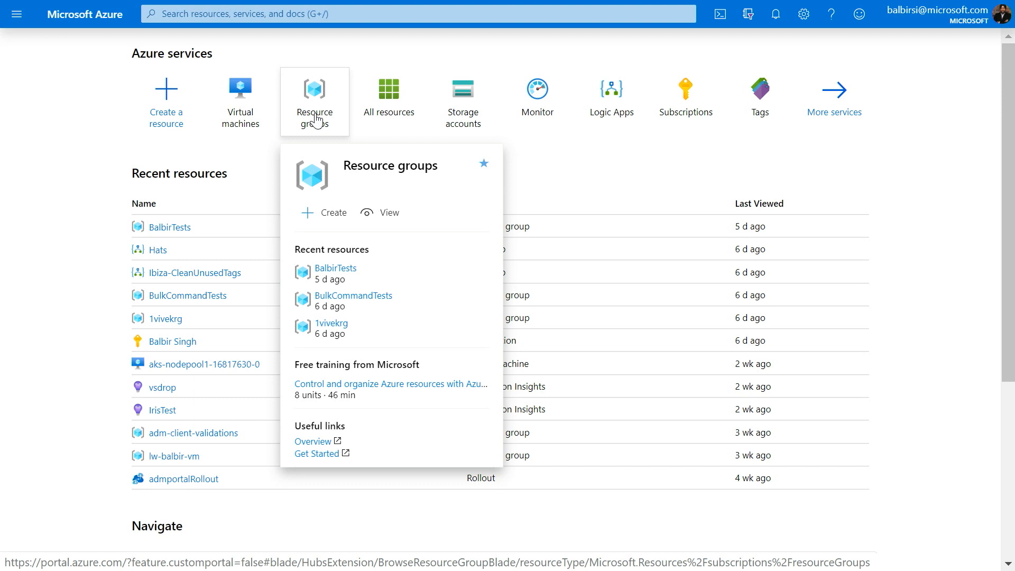
{"action": "mouse_move", "coordinate": [344, 126]}
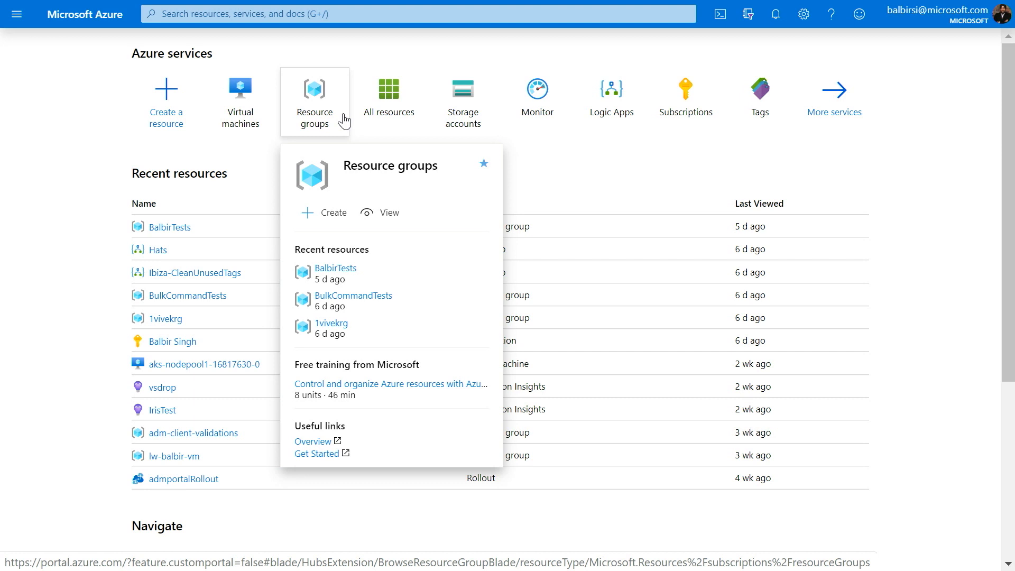
{"action": "mouse_move", "coordinate": [362, 197]}
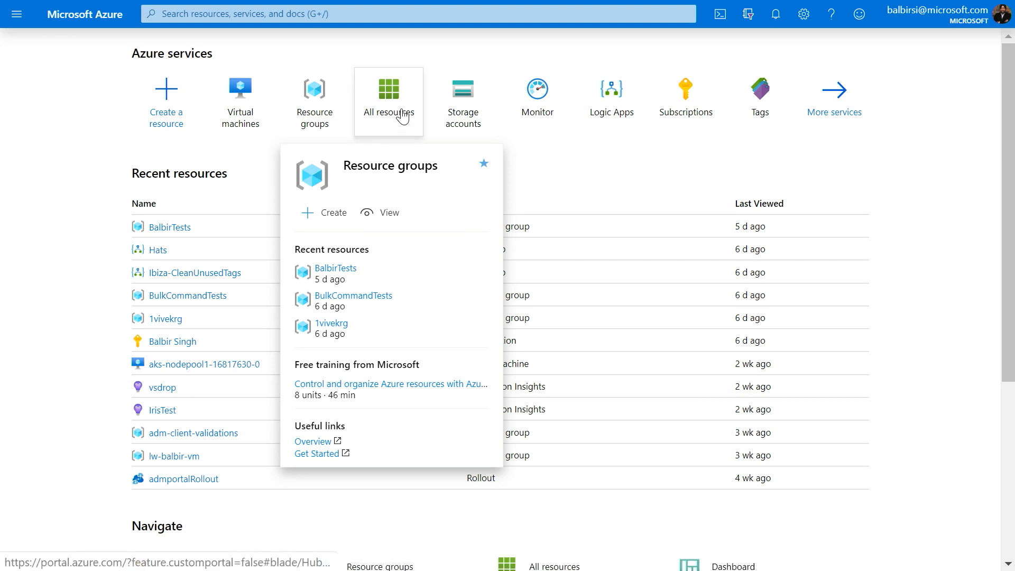
{"action": "mouse_move", "coordinate": [388, 101]}
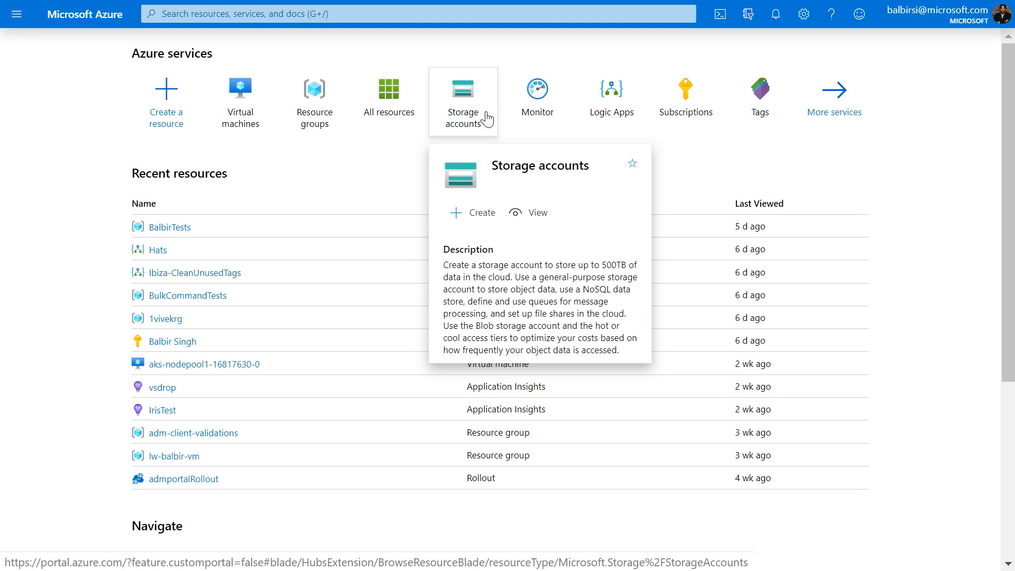
{"action": "mouse_move", "coordinate": [875, 199]}
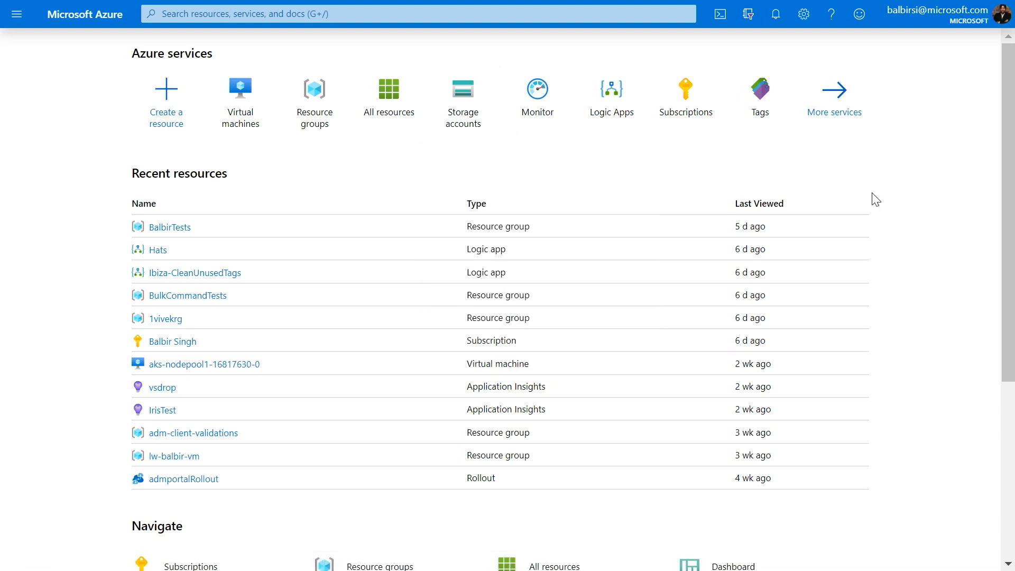
{"action": "mouse_move", "coordinate": [834, 102]}
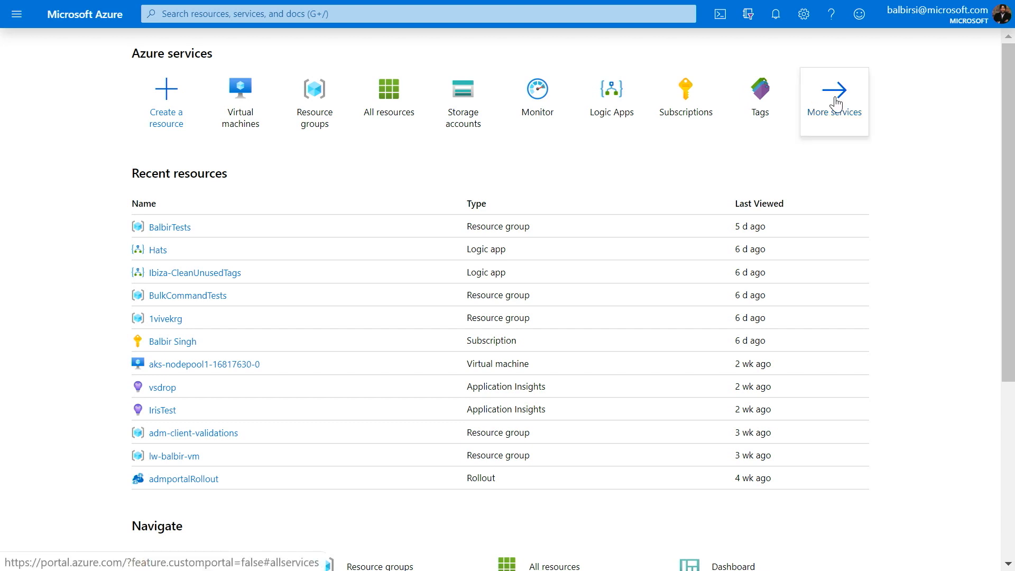
Go to the All services page via More services
{"action": "left_click", "coordinate": [834, 101]}
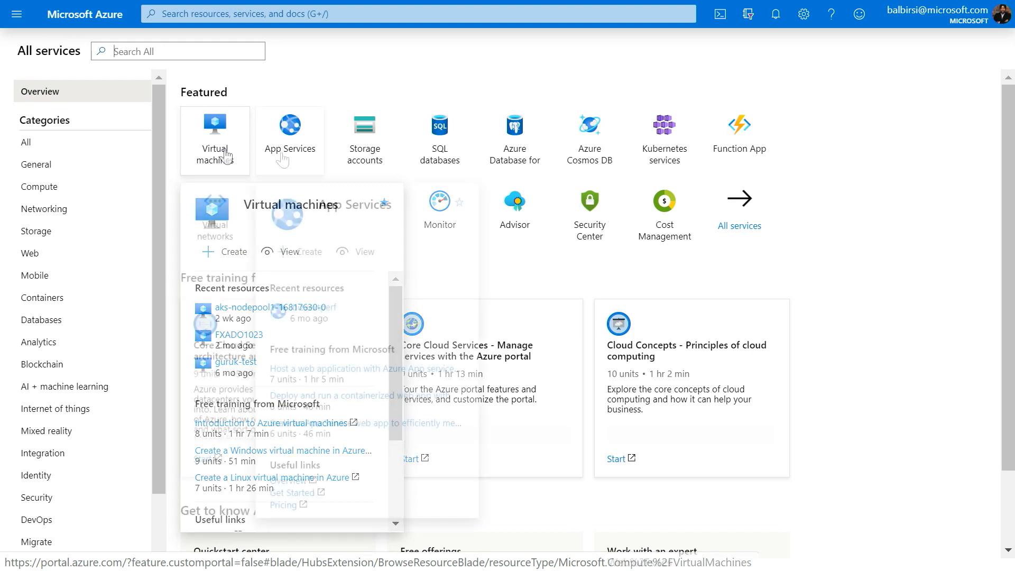
{"action": "mouse_move", "coordinate": [198, 88]}
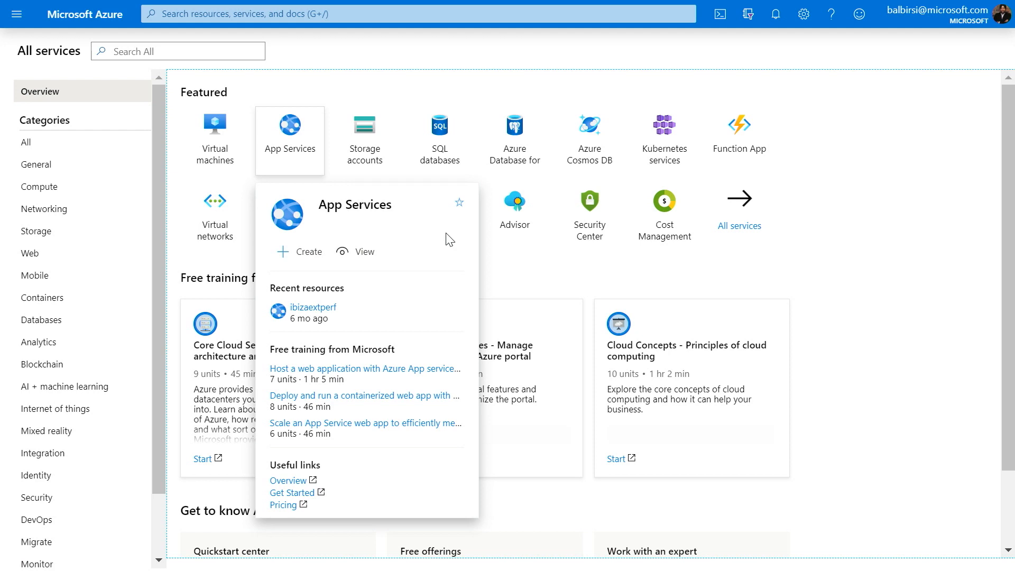
Star App Services as a favorite and view it under Favorites in the portal menu
{"action": "left_click", "coordinate": [459, 202]}
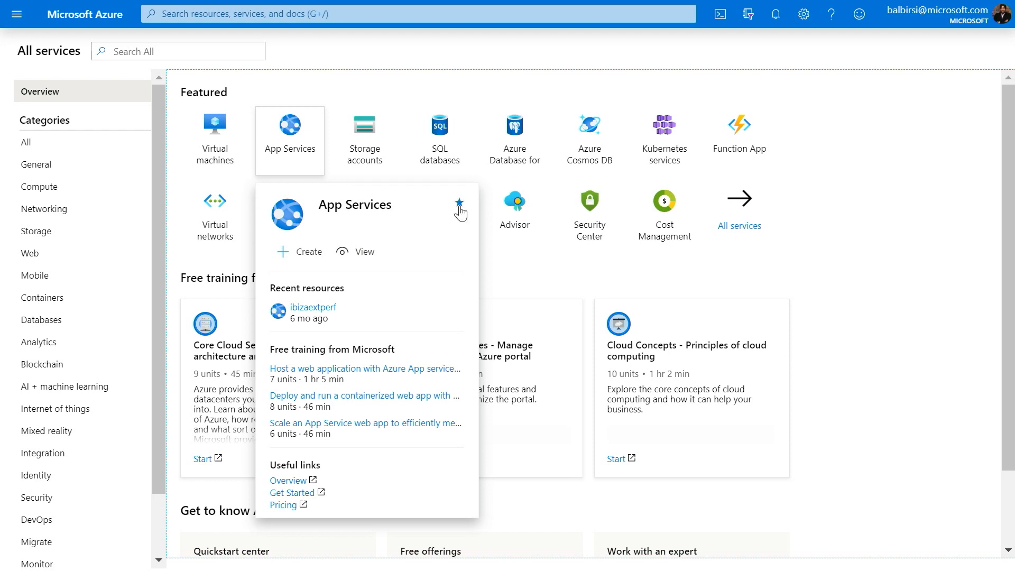
{"action": "left_click", "coordinate": [18, 14]}
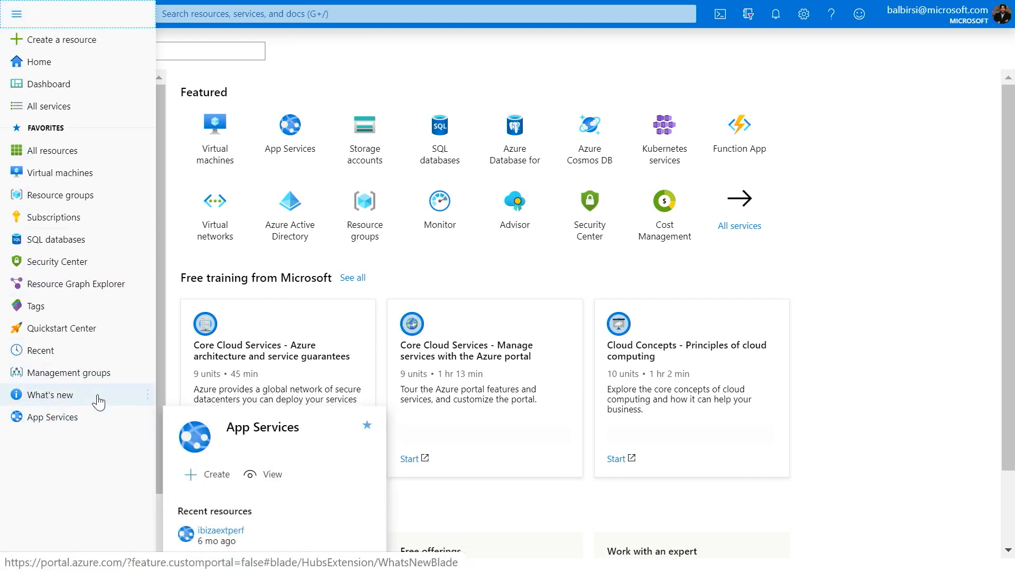
{"action": "left_click", "coordinate": [51, 417]}
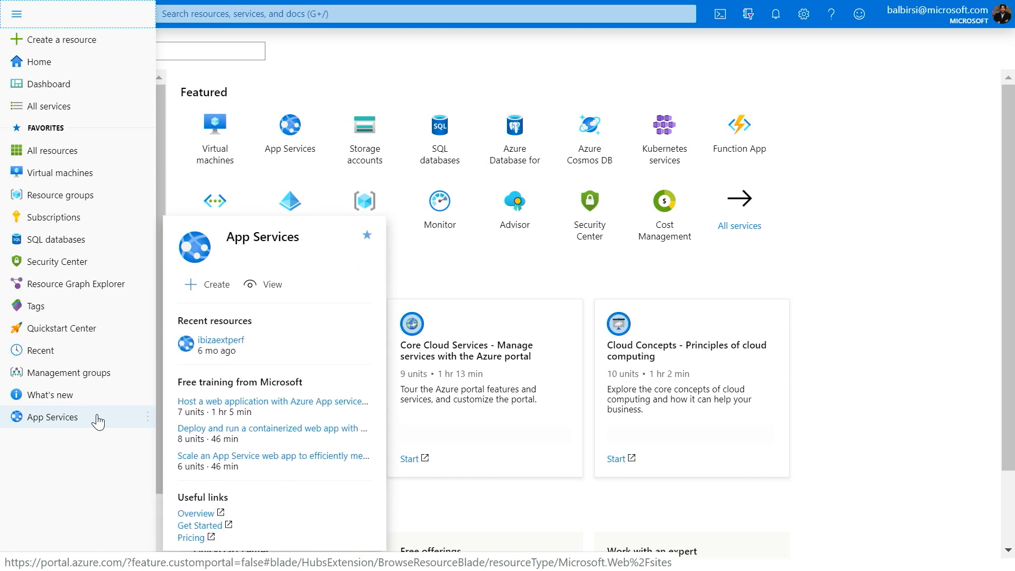
{"action": "mouse_move", "coordinate": [315, 316]}
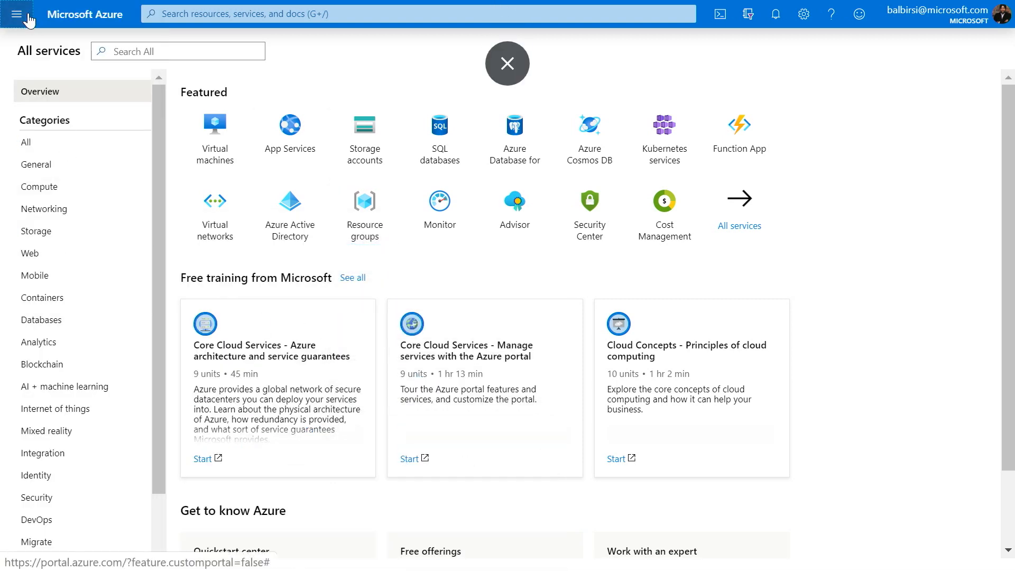
Unfavorite App Services from the portal menu and confirm it no longer appears under Favorites
{"action": "left_click", "coordinate": [18, 13]}
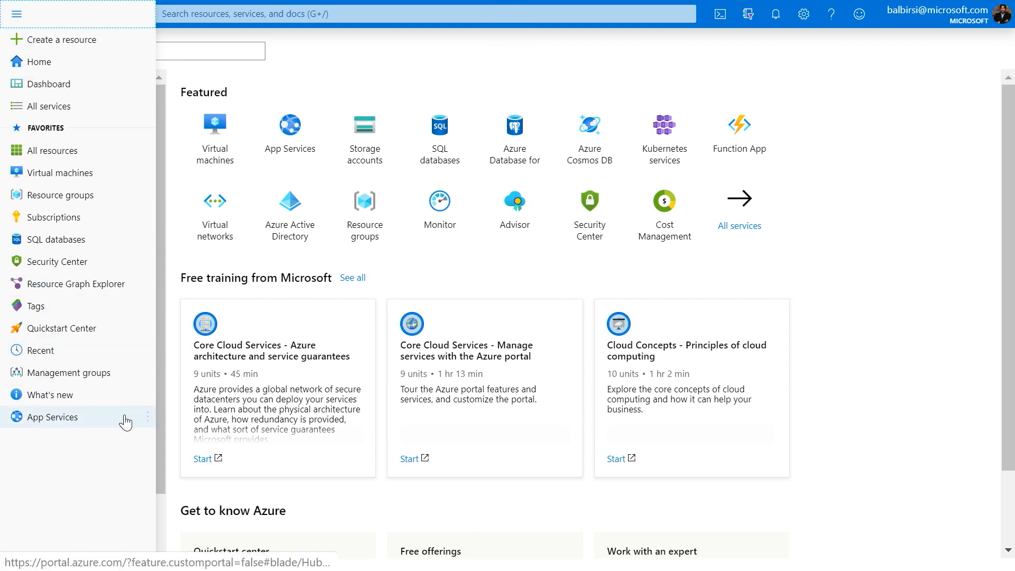
{"action": "mouse_move", "coordinate": [50, 416]}
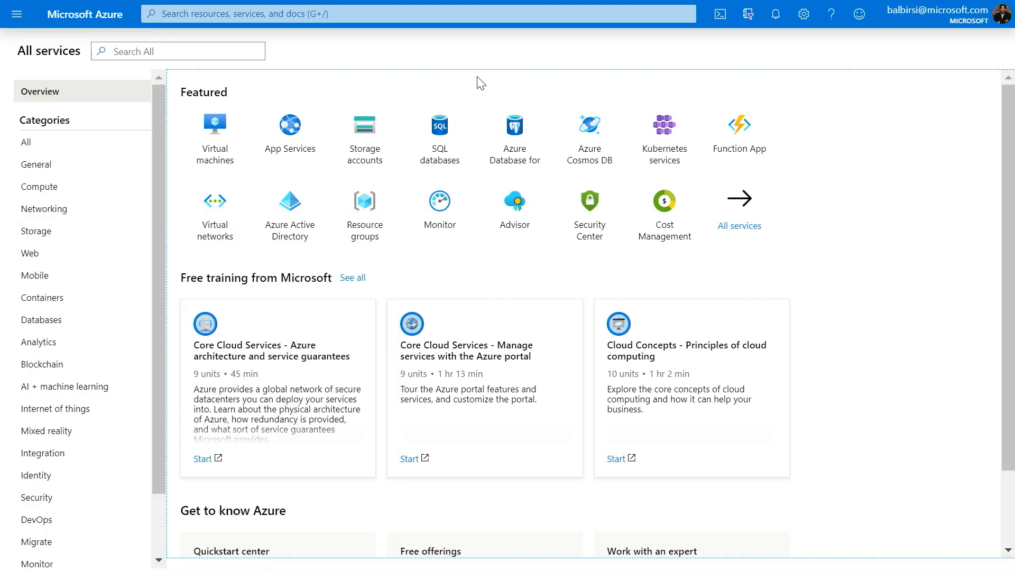
{"action": "left_click", "coordinate": [16, 13]}
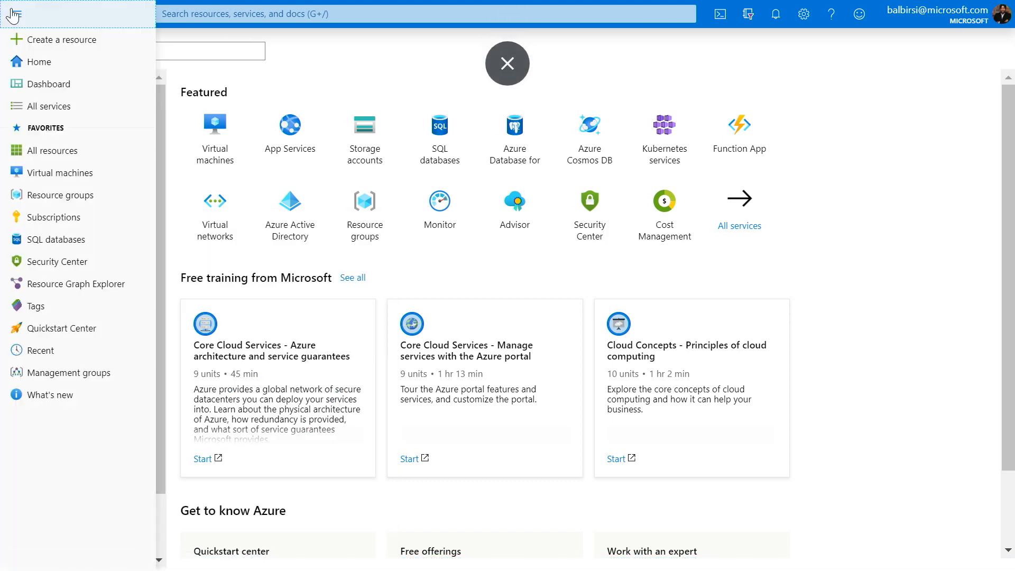